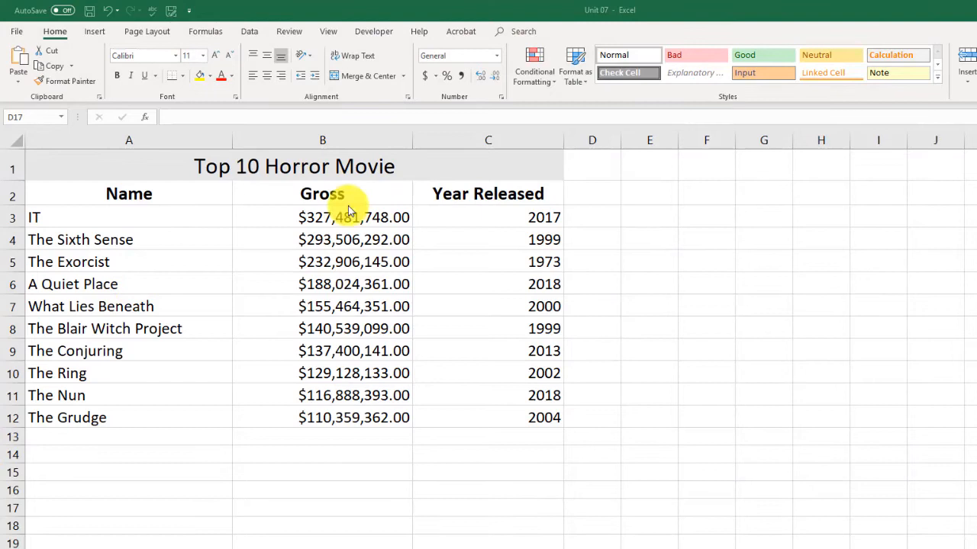
{"action": "mouse_move", "coordinate": [183, 280]}
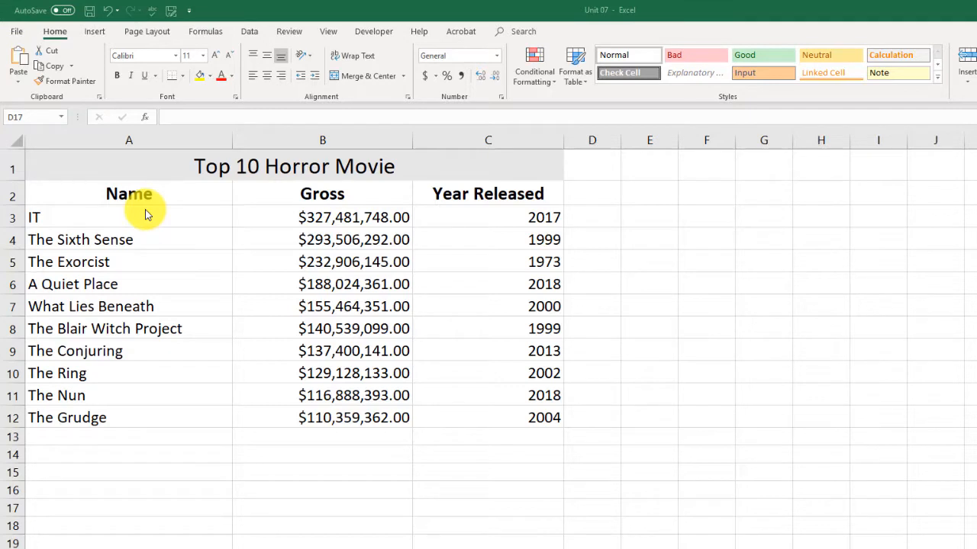
{"action": "mouse_move", "coordinate": [130, 220]}
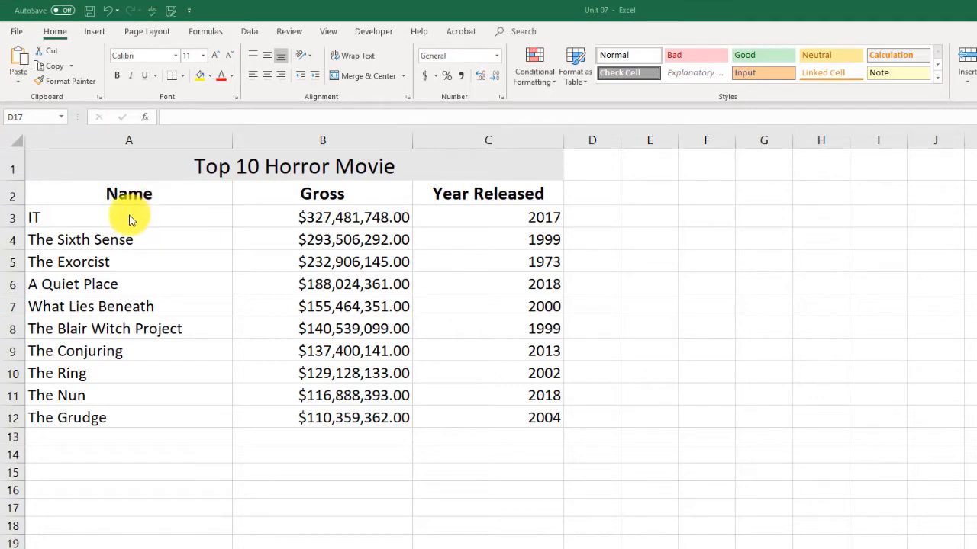
{"action": "mouse_move", "coordinate": [279, 277]}
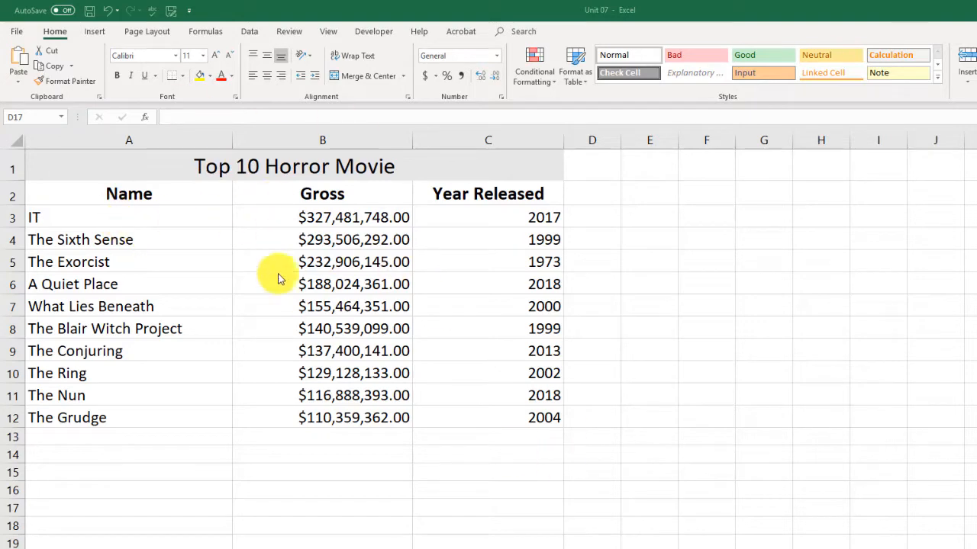
{"action": "mouse_move", "coordinate": [174, 343]}
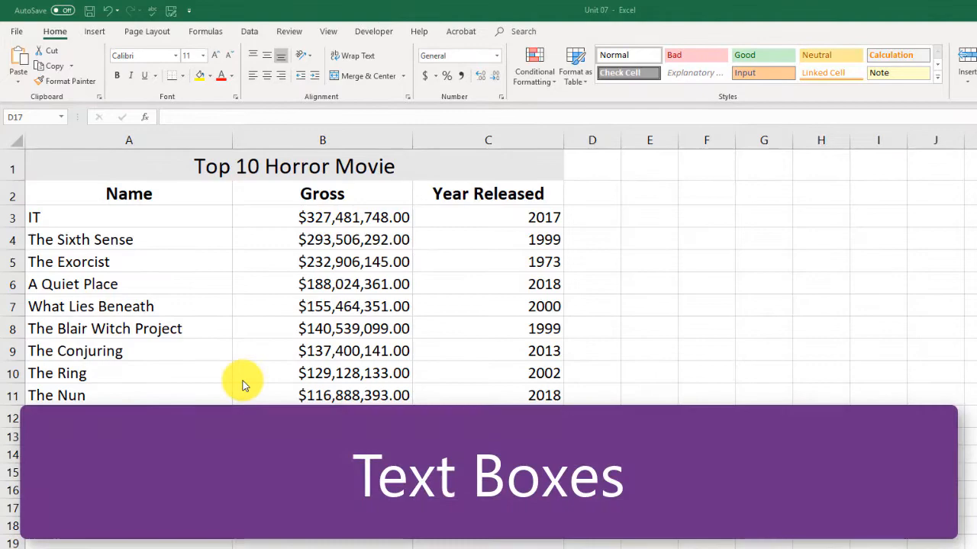
{"action": "mouse_move", "coordinate": [235, 365]}
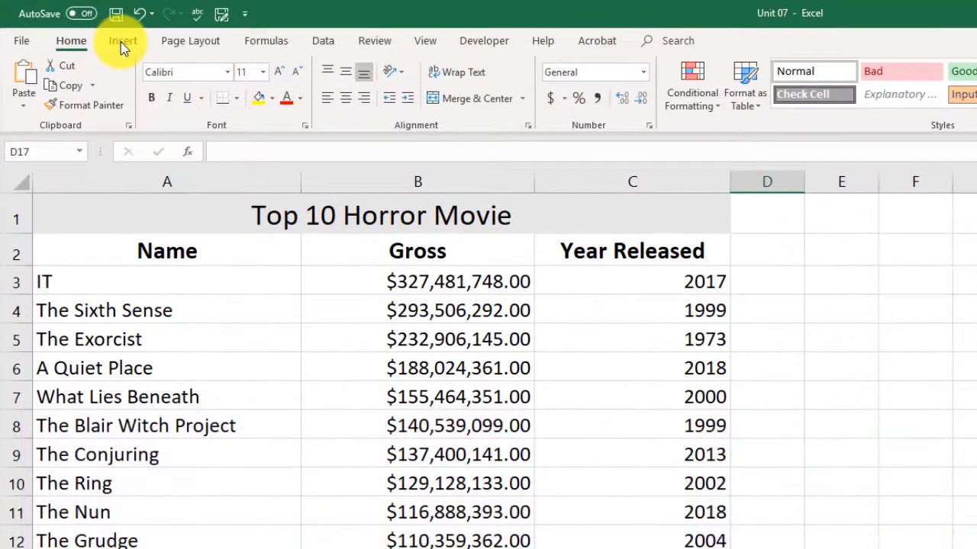
Step: Add a text box below the table reading 'Booooo' in large red letters
{"action": "left_click", "coordinate": [123, 41]}
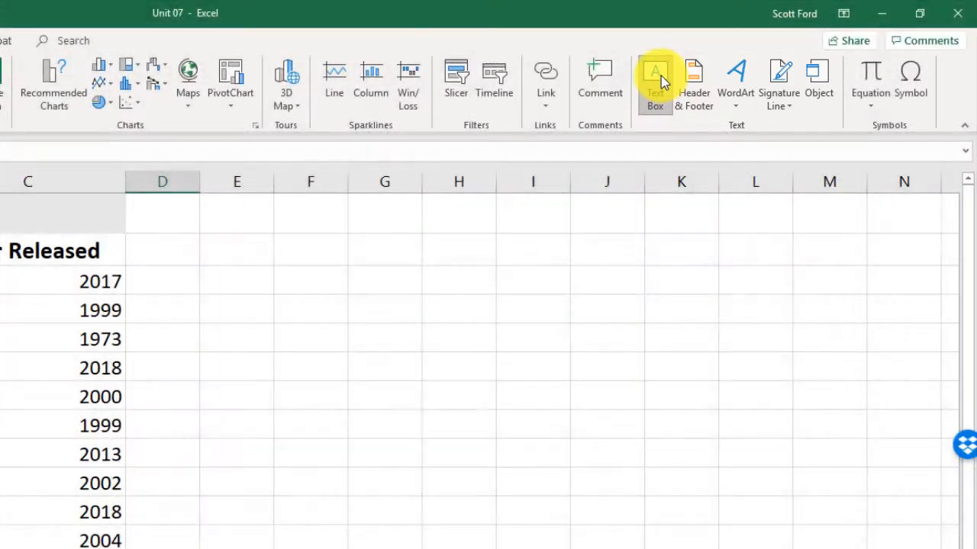
{"action": "left_click", "coordinate": [654, 76]}
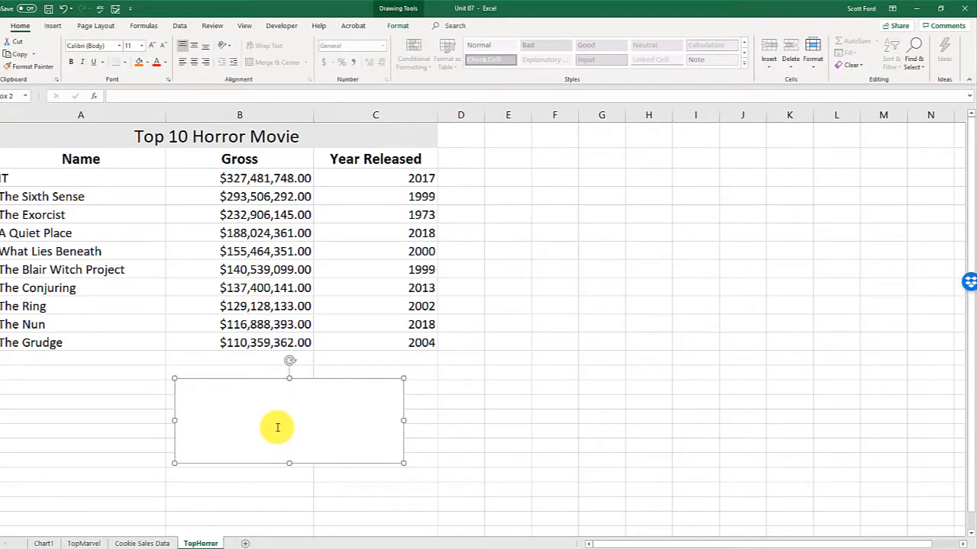
{"action": "type", "text": "Booo"}
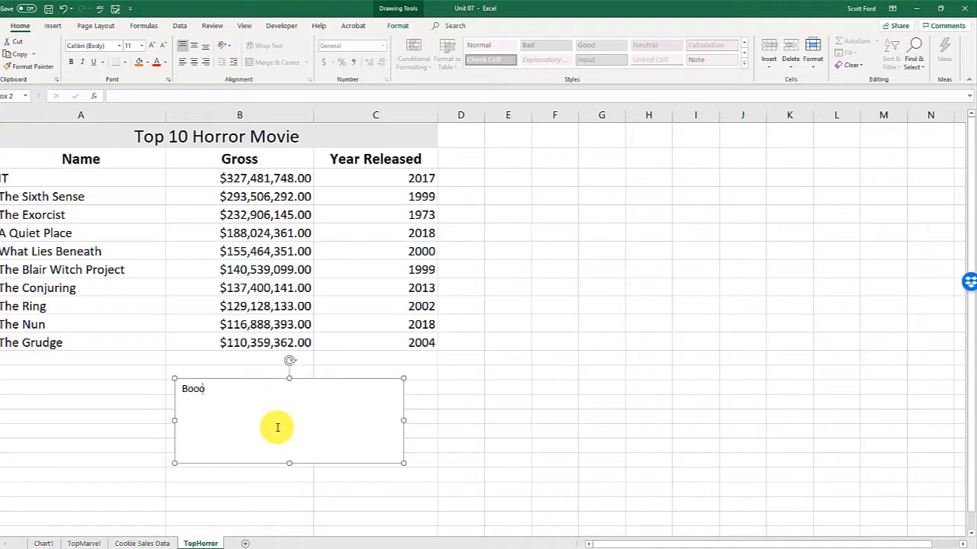
{"action": "type", "text": "oo"}
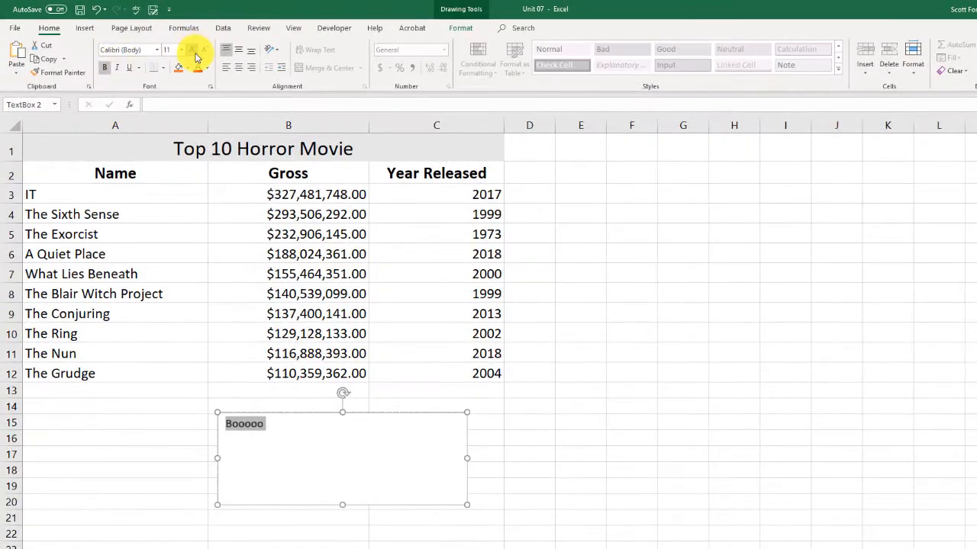
{"action": "left_click", "coordinate": [193, 49]}
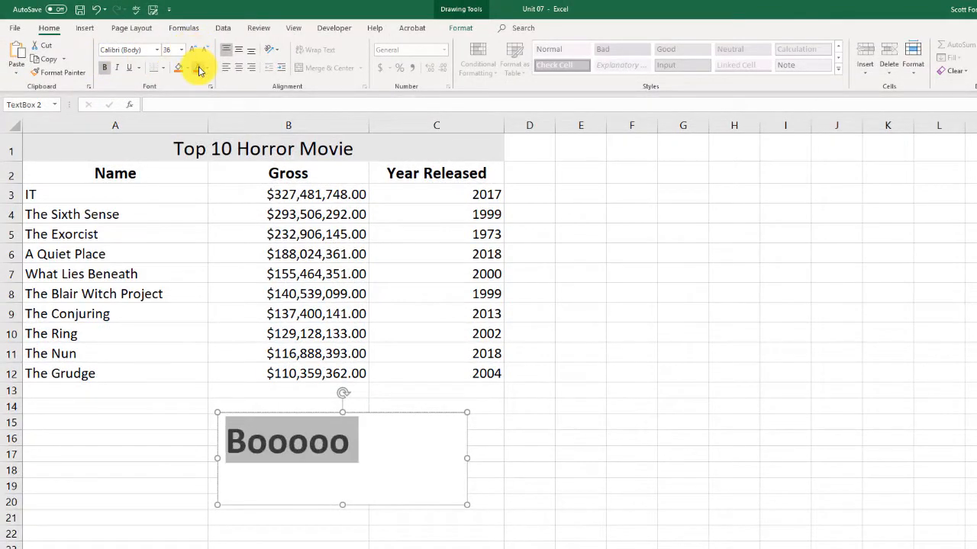
{"action": "left_click", "coordinate": [177, 68]}
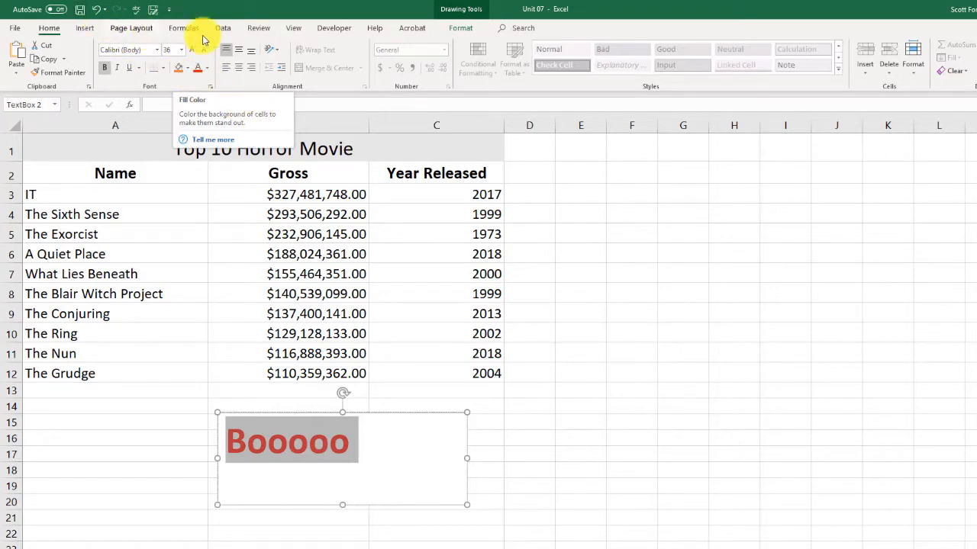
Step: Give the Booooo box a black gradient style with centered text, placed further left
{"action": "left_click", "coordinate": [460, 28]}
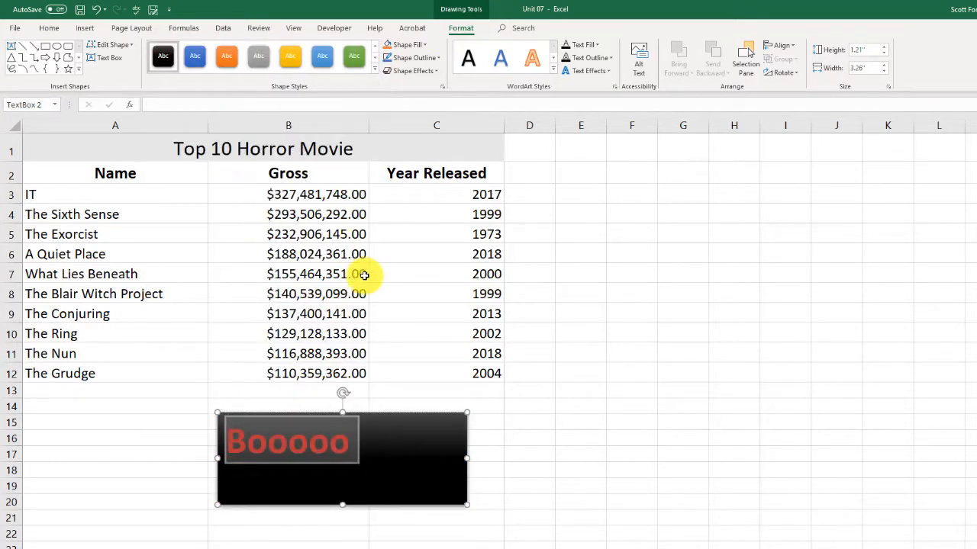
{"action": "left_click", "coordinate": [48, 27]}
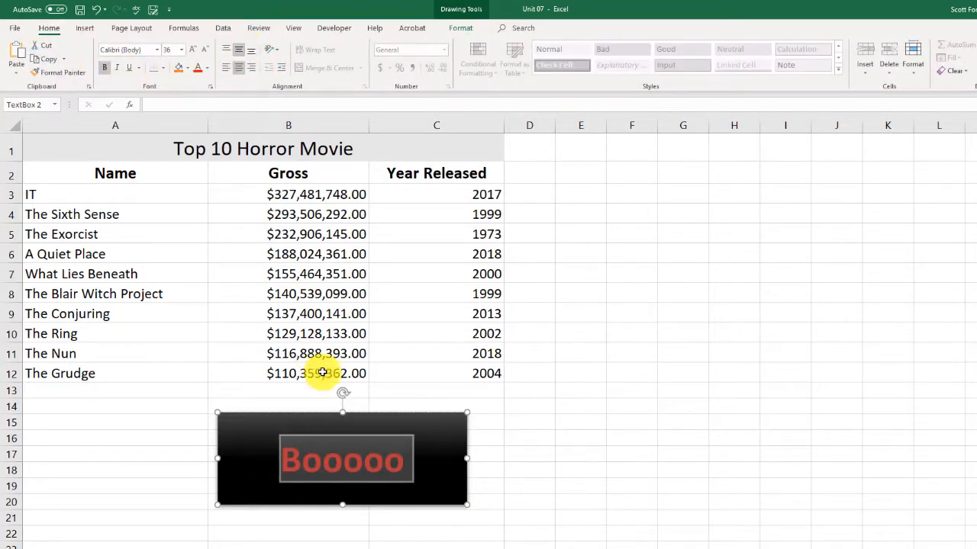
{"action": "left_click", "coordinate": [115, 437]}
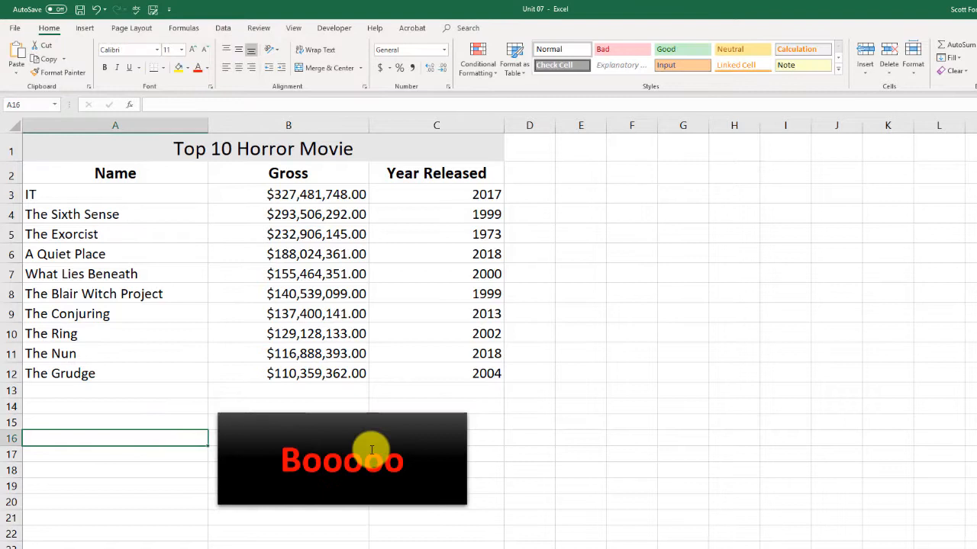
{"action": "left_click", "coordinate": [529, 454]}
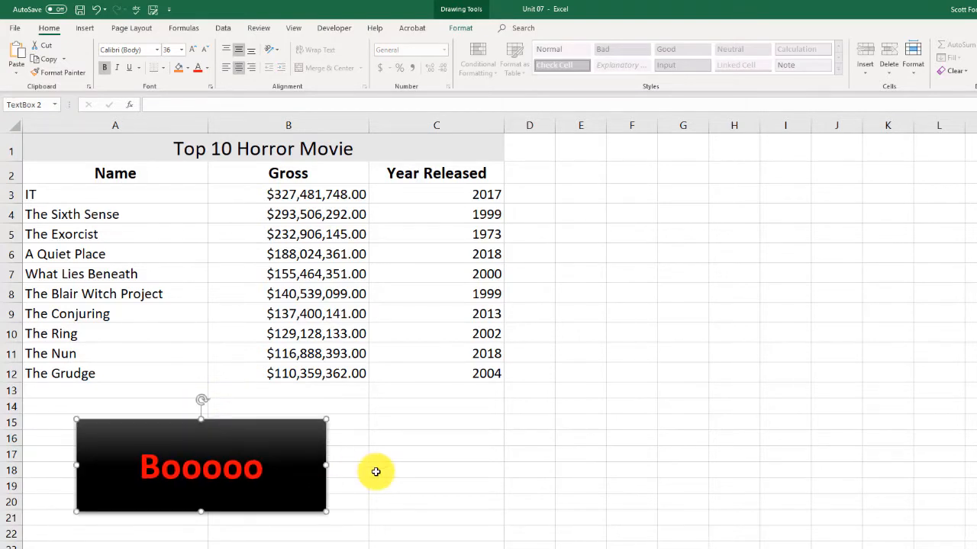
{"action": "left_click", "coordinate": [85, 27]}
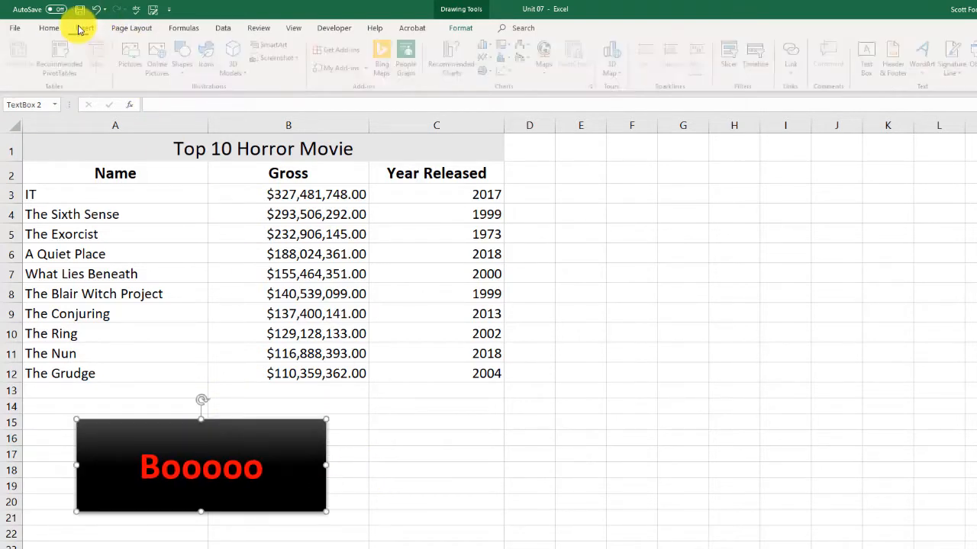
{"action": "left_click", "coordinate": [85, 28]}
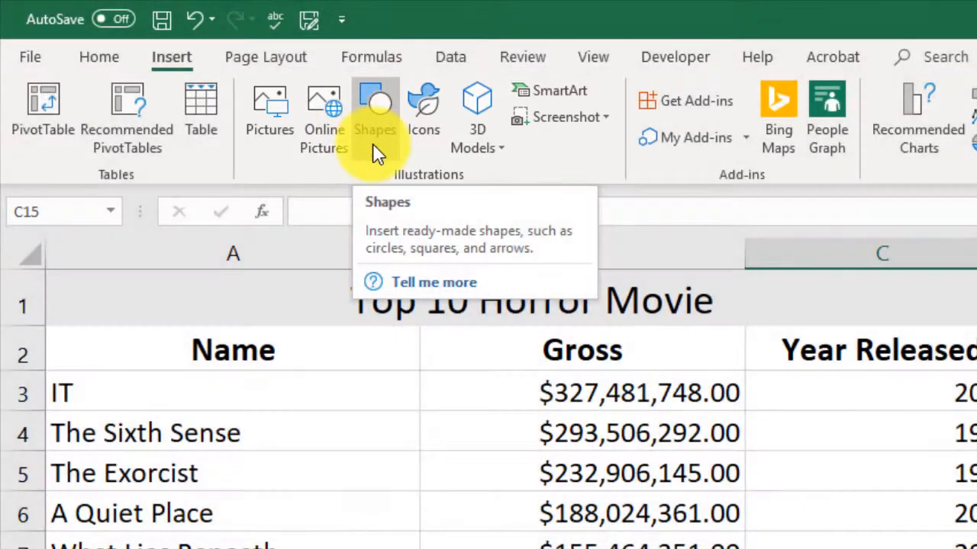
Step: Draw a blue smiley face and position it below the table beside the Booooo box
{"action": "left_click", "coordinate": [375, 114]}
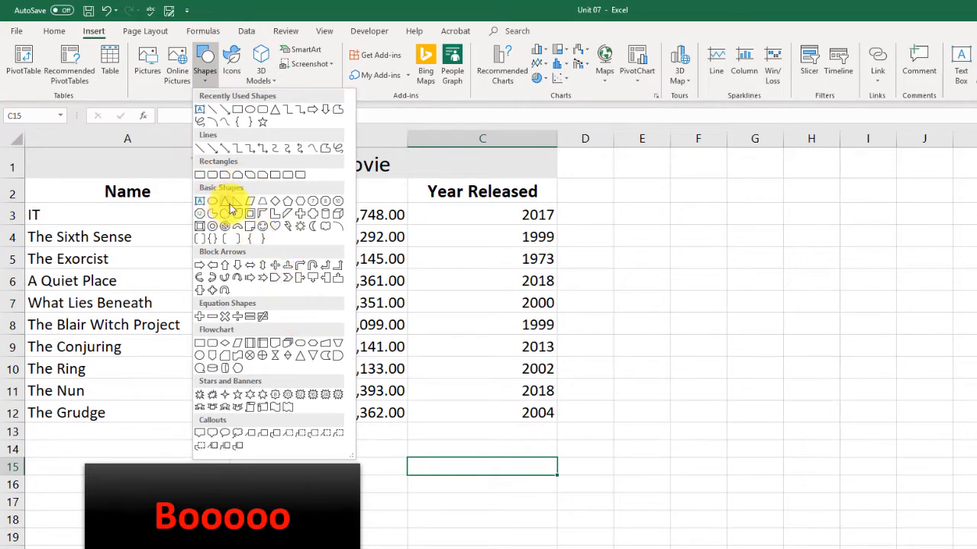
{"action": "mouse_move", "coordinate": [262, 225]}
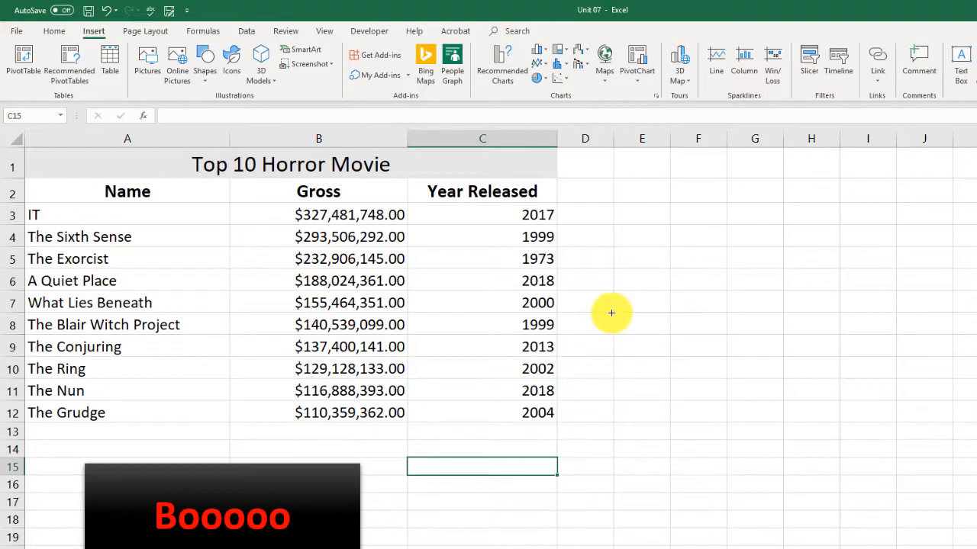
{"action": "mouse_move", "coordinate": [603, 341]}
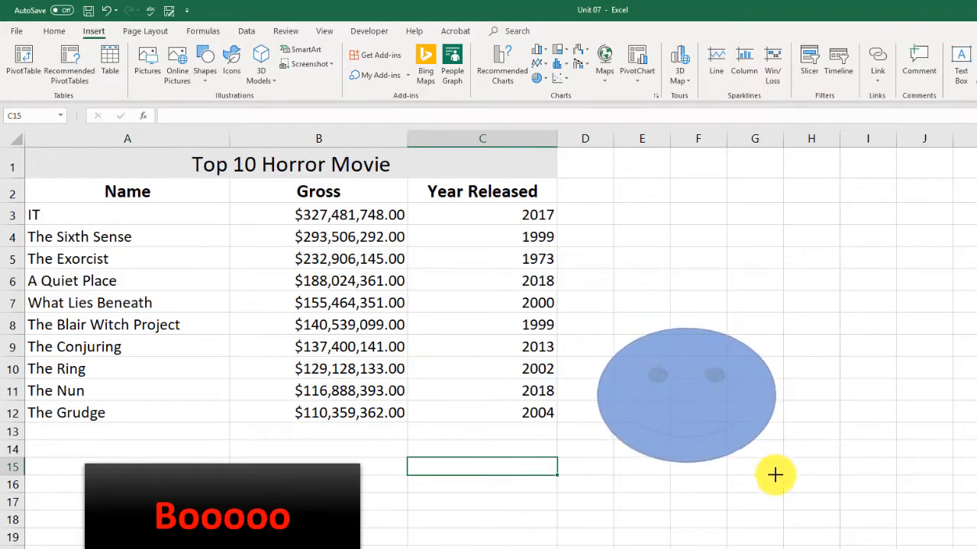
{"action": "left_click_drag", "start_coordinate": [684, 396], "coordinate": [692, 412]}
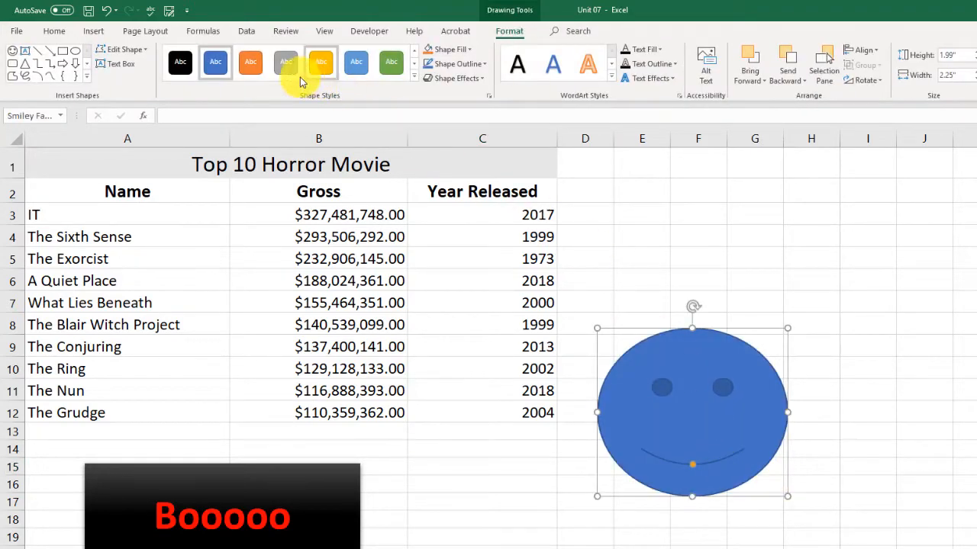
{"action": "left_click", "coordinate": [285, 63]}
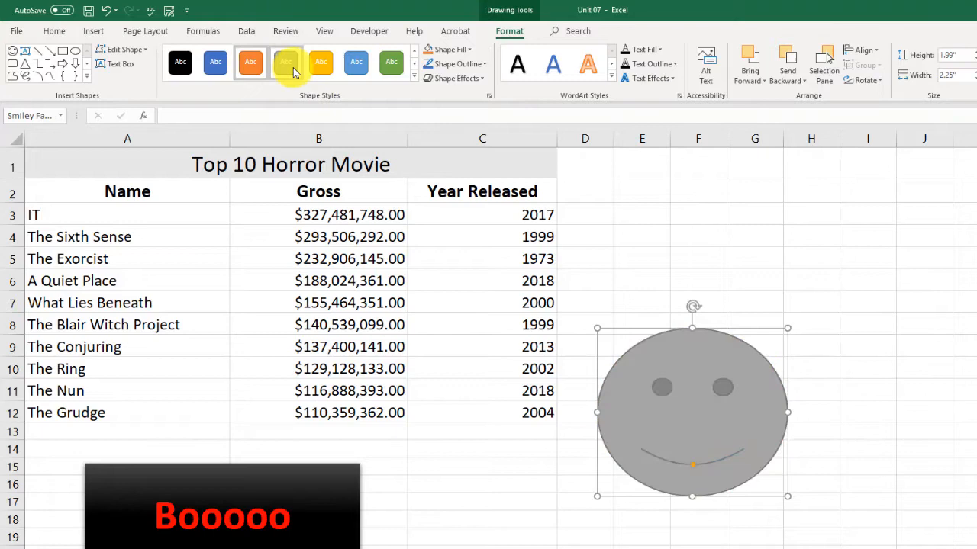
{"action": "left_click", "coordinate": [320, 63]}
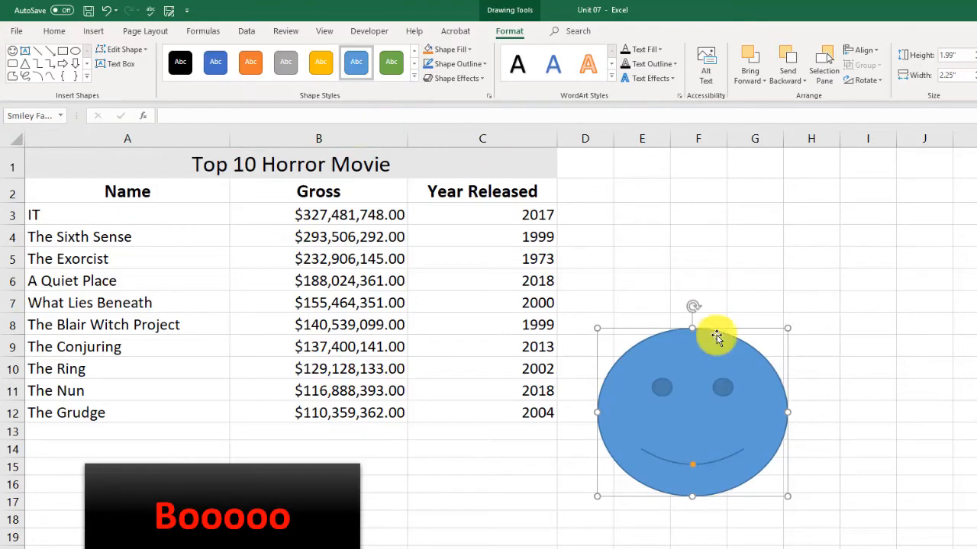
{"action": "left_click_drag", "start_coordinate": [693, 336], "coordinate": [658, 442]}
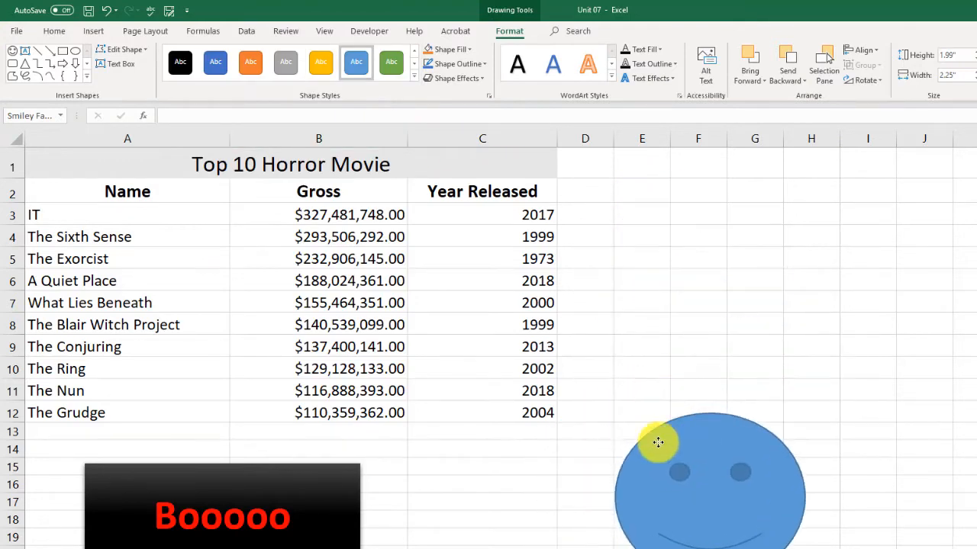
{"action": "left_click_drag", "start_coordinate": [657, 443], "coordinate": [633, 446]}
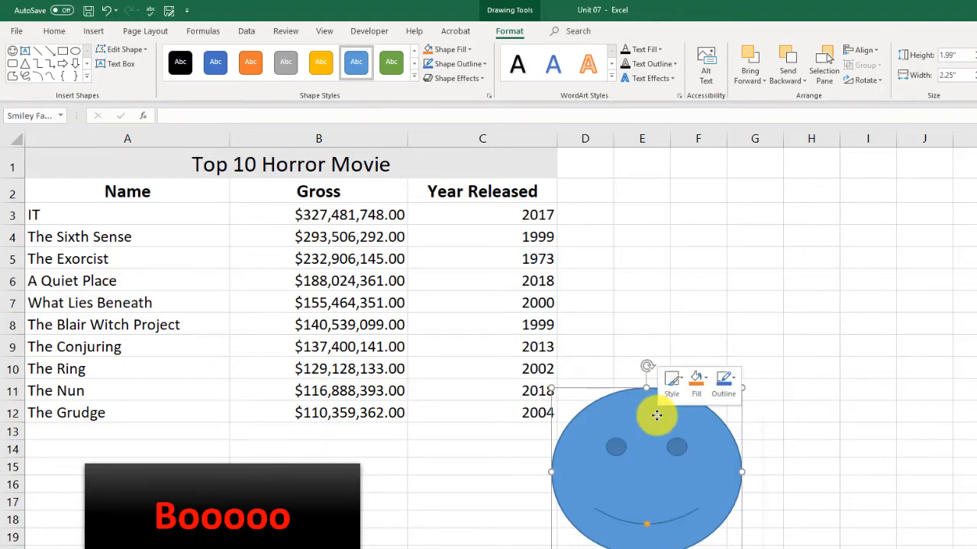
Step: Enter 'Face' as the smiley face's alt text via Edit Alt Text
{"action": "right_click", "coordinate": [656, 416]}
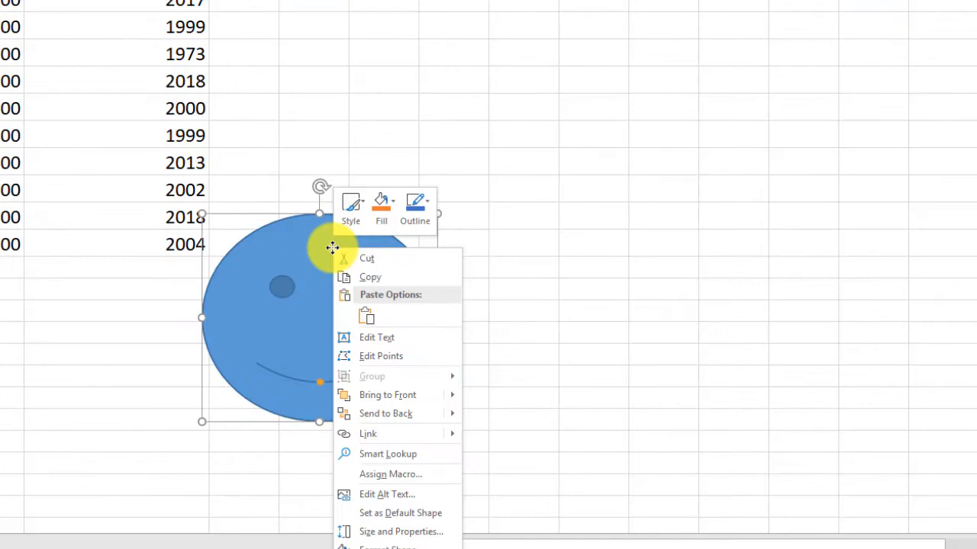
{"action": "mouse_move", "coordinate": [373, 494]}
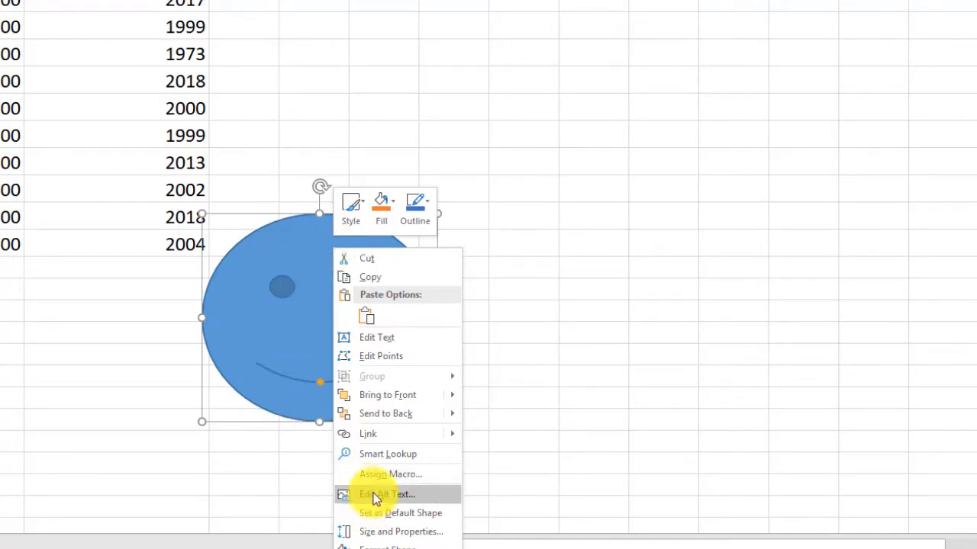
{"action": "mouse_move", "coordinate": [420, 496]}
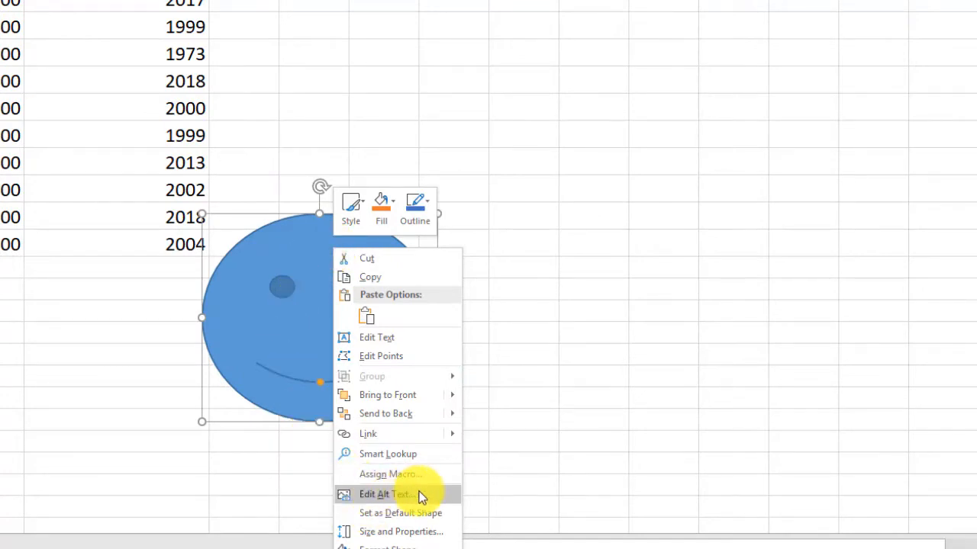
{"action": "left_click", "coordinate": [385, 495]}
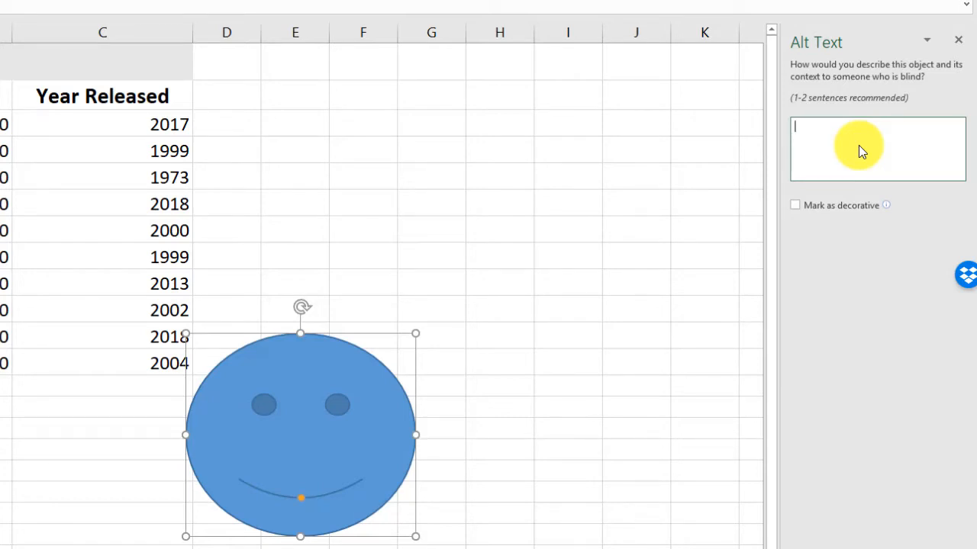
{"action": "type", "text": "Face"}
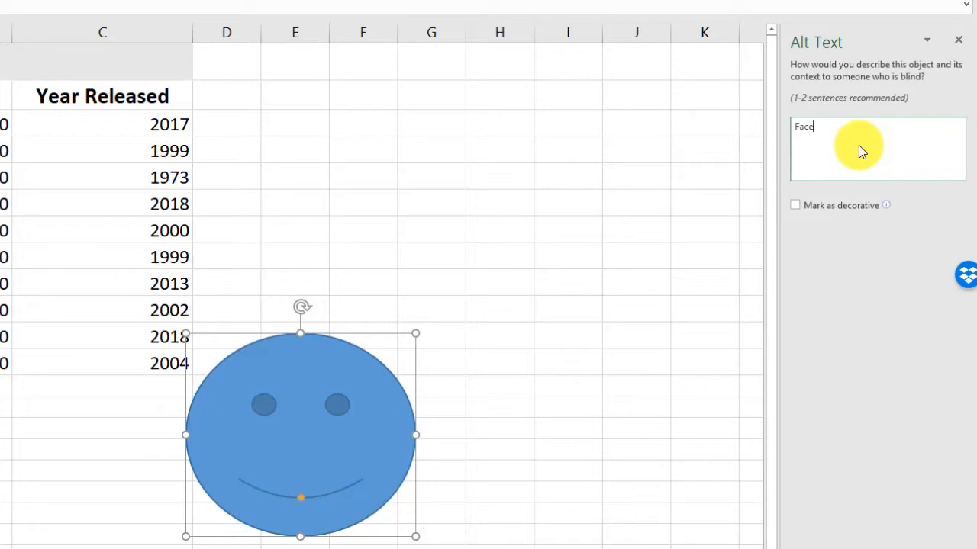
{"action": "mouse_move", "coordinate": [795, 214]}
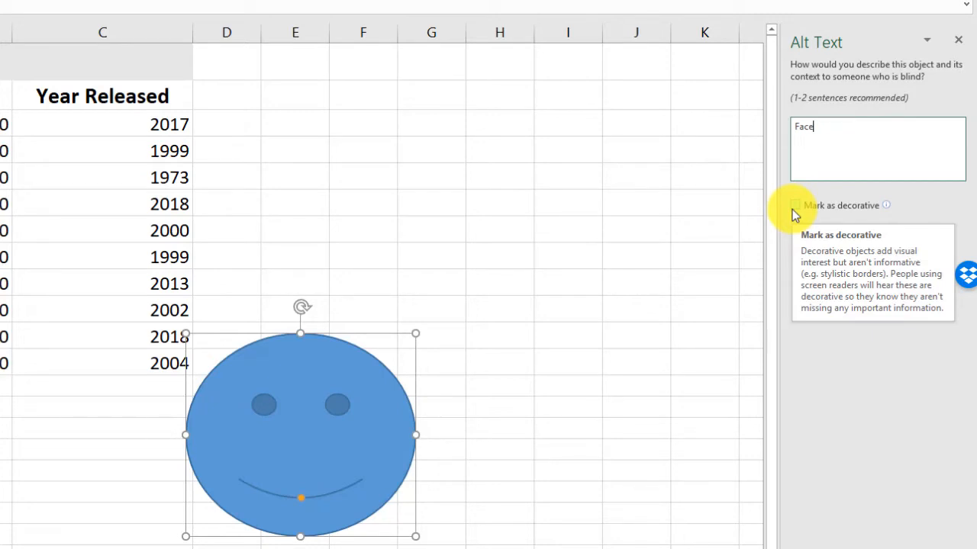
{"action": "mouse_move", "coordinate": [600, 231]}
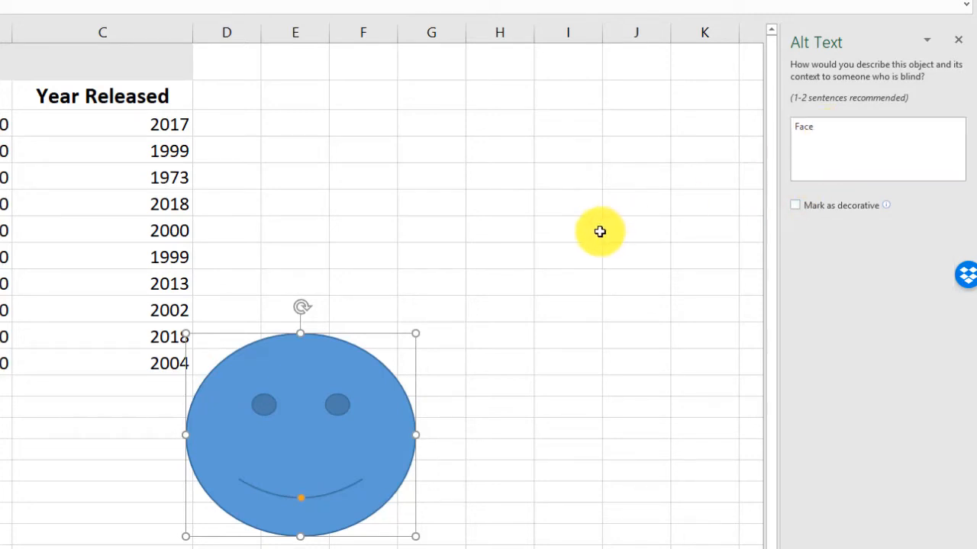
{"action": "mouse_move", "coordinate": [575, 236]}
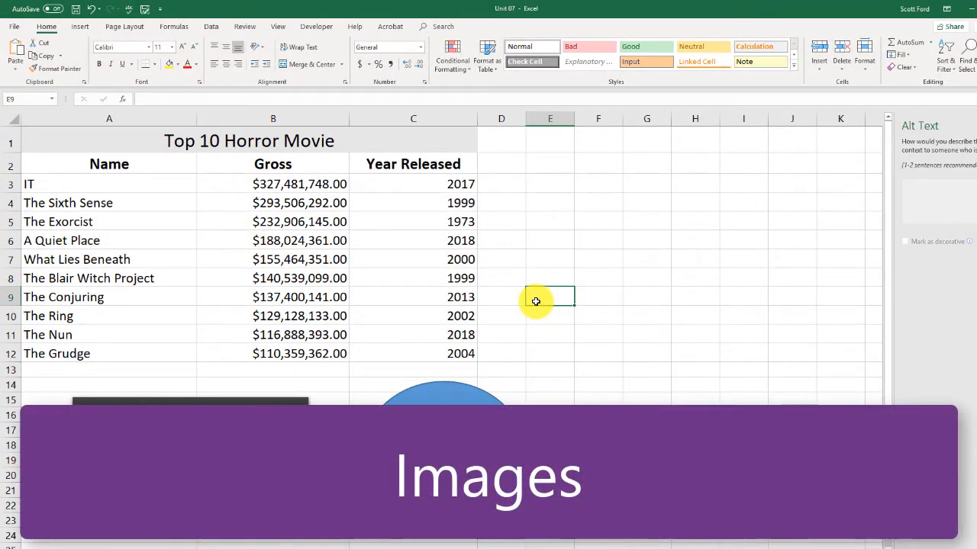
Step: Open the Insert Picture dialog for pictures from this computer
{"action": "left_click", "coordinate": [80, 26]}
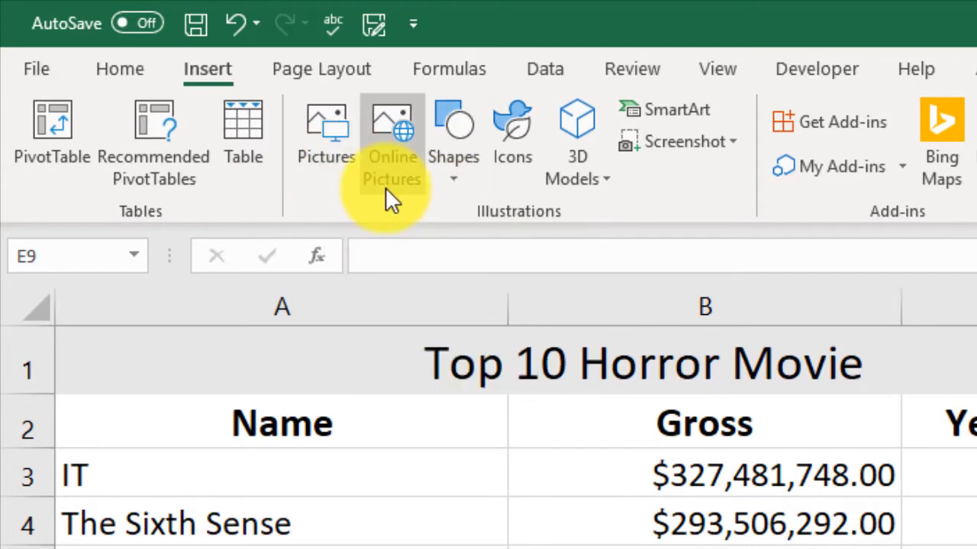
{"action": "left_click", "coordinate": [391, 133]}
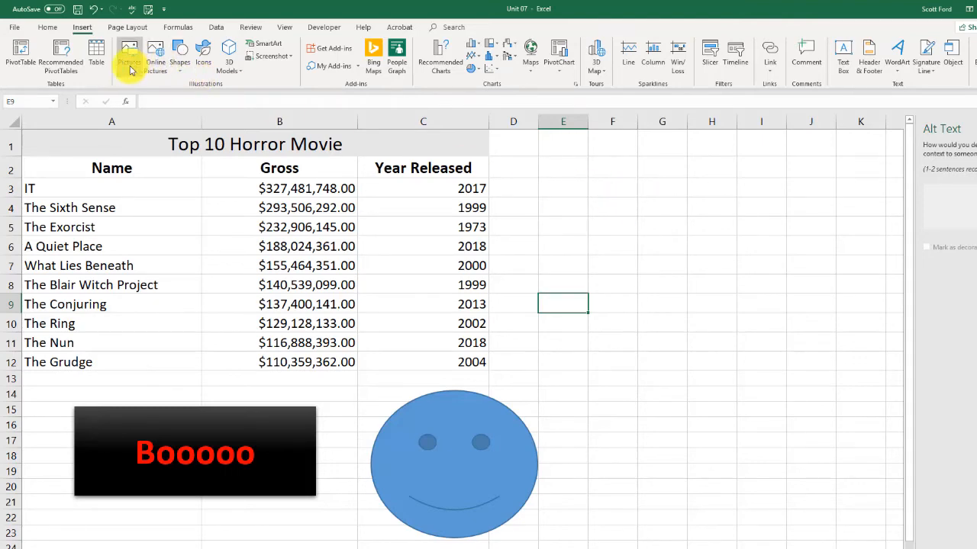
{"action": "left_click", "coordinate": [128, 55]}
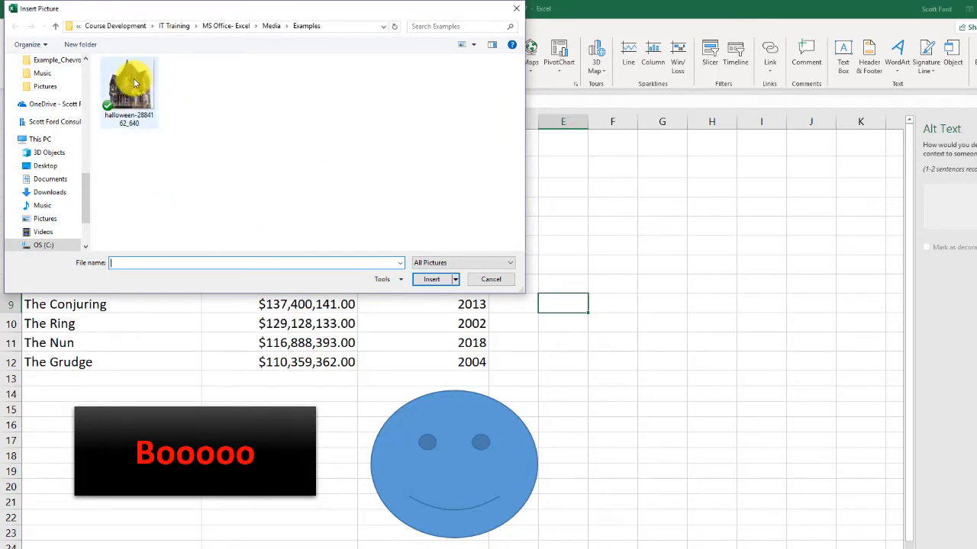
Step: Insert the halloween haunted house image from the Examples folder
{"action": "left_click", "coordinate": [128, 90]}
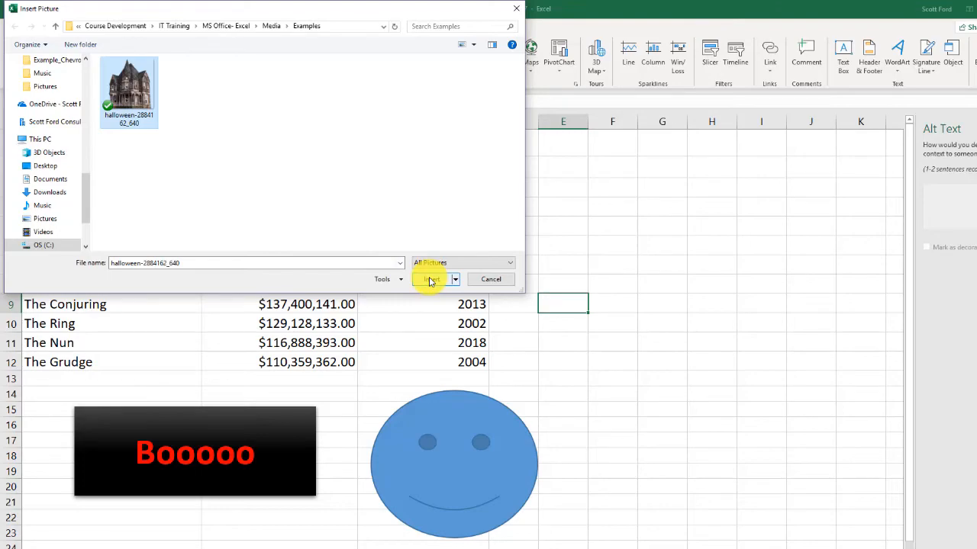
{"action": "left_click", "coordinate": [431, 279]}
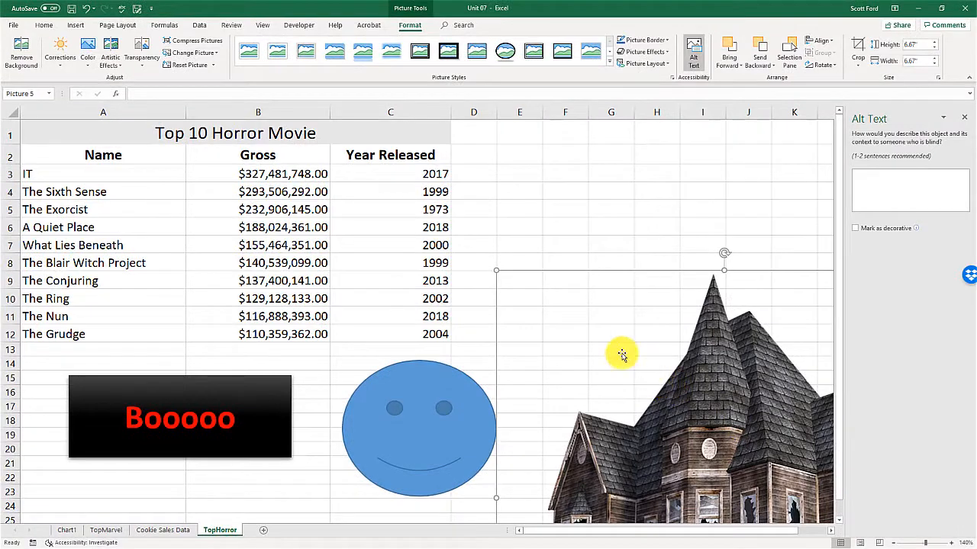
{"action": "mouse_move", "coordinate": [497, 272]}
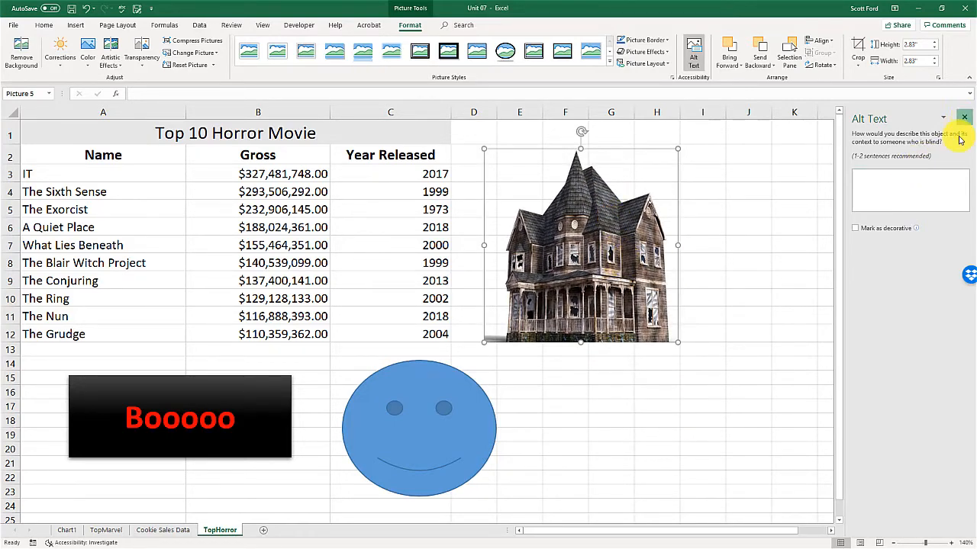
Step: Close the Alt Text pane and set the picture's alt text to 'Haunted House'
{"action": "left_click", "coordinate": [963, 117]}
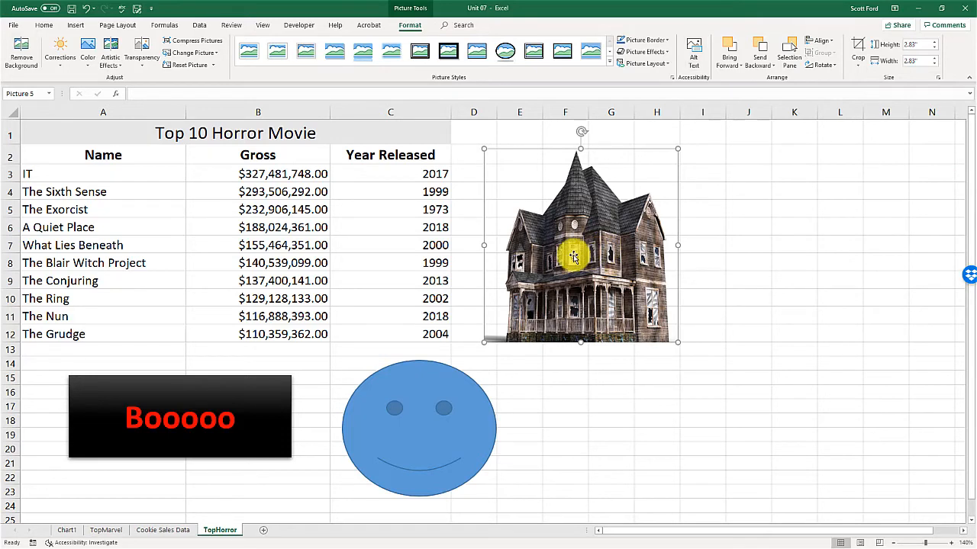
{"action": "right_click", "coordinate": [573, 258]}
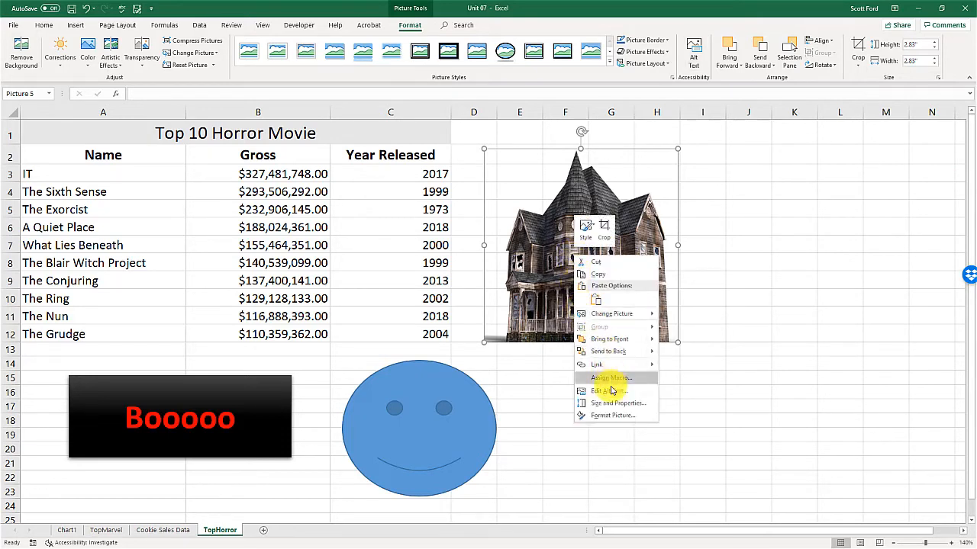
{"action": "left_click", "coordinate": [608, 390]}
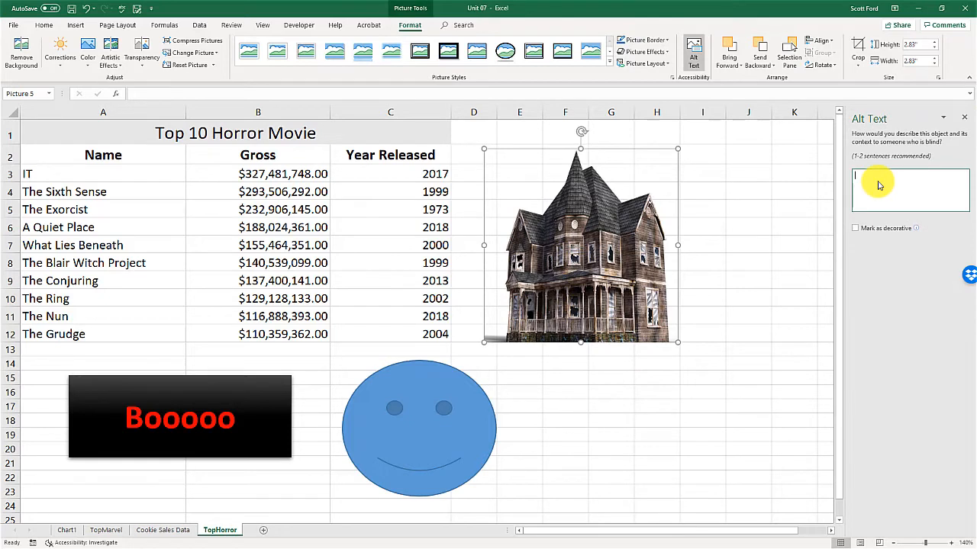
{"action": "type", "text": "Haunted House"}
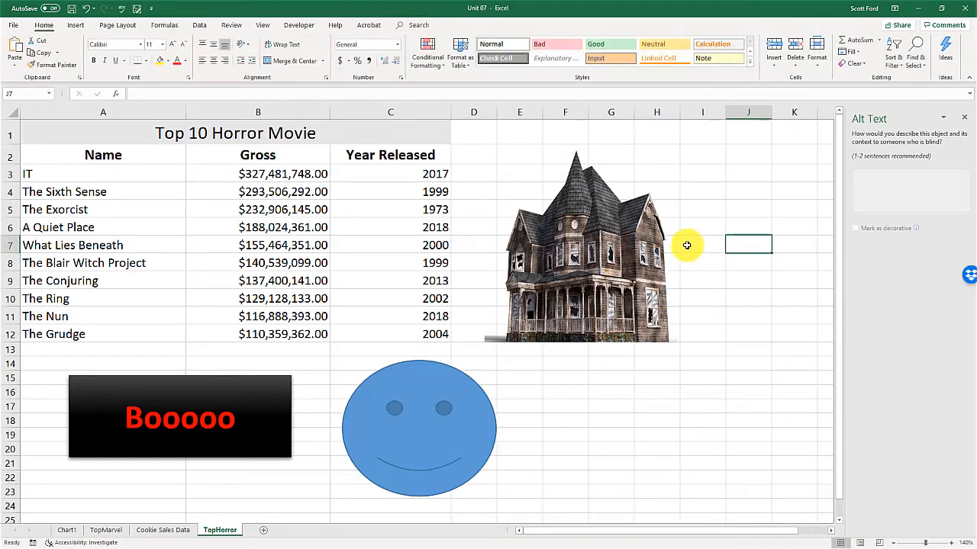
{"action": "left_click", "coordinate": [579, 244]}
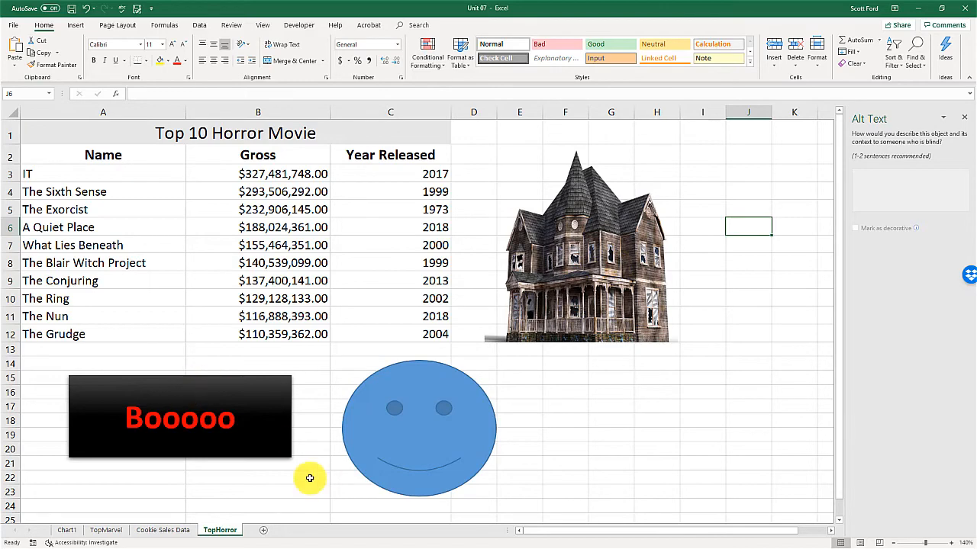
{"action": "left_click", "coordinate": [75, 24]}
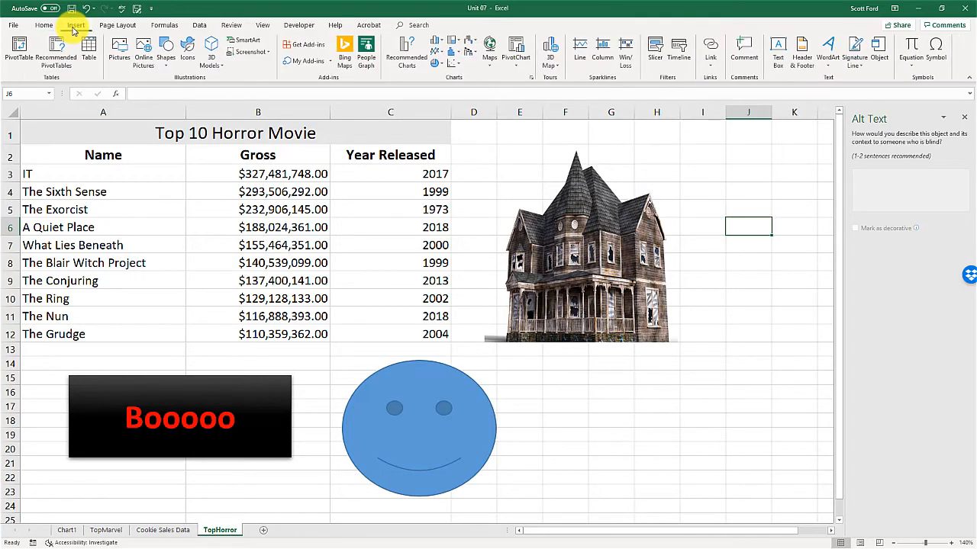